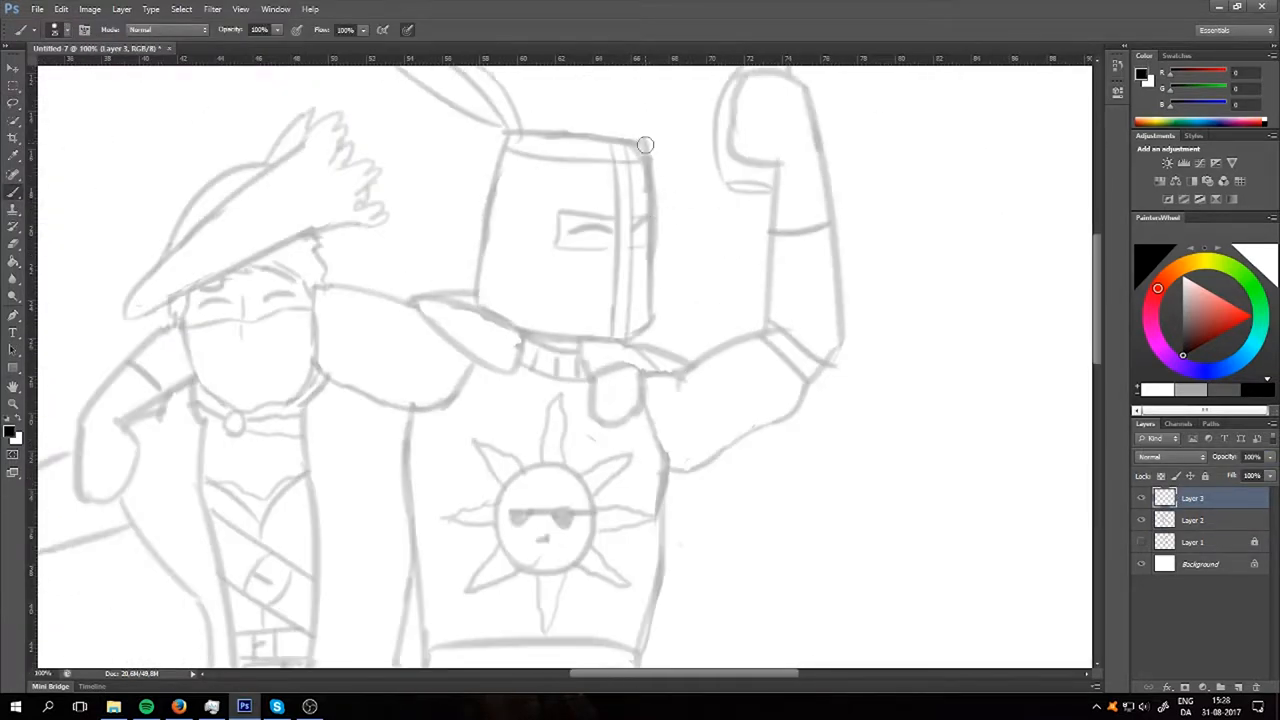
Step: Ink the helmet's side and bottom edges and complete its outer outline in black
drag(644, 144, 530, 336)
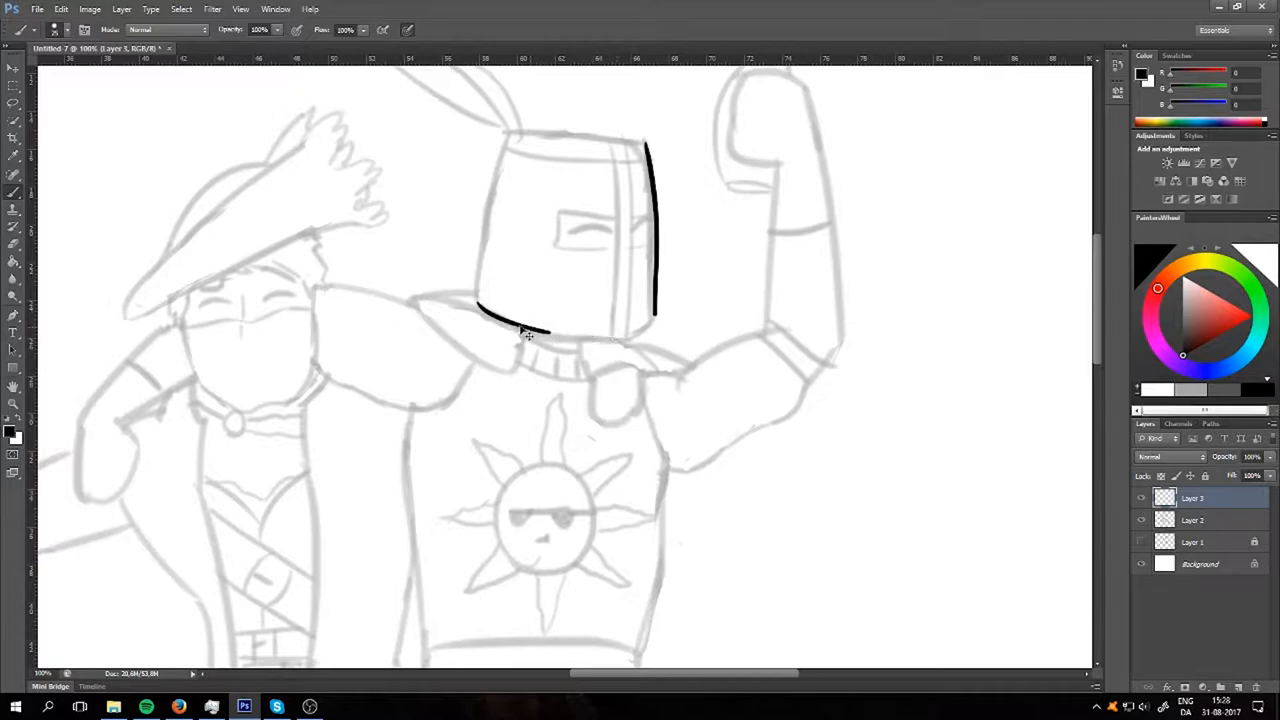
drag(524, 330, 610, 332)
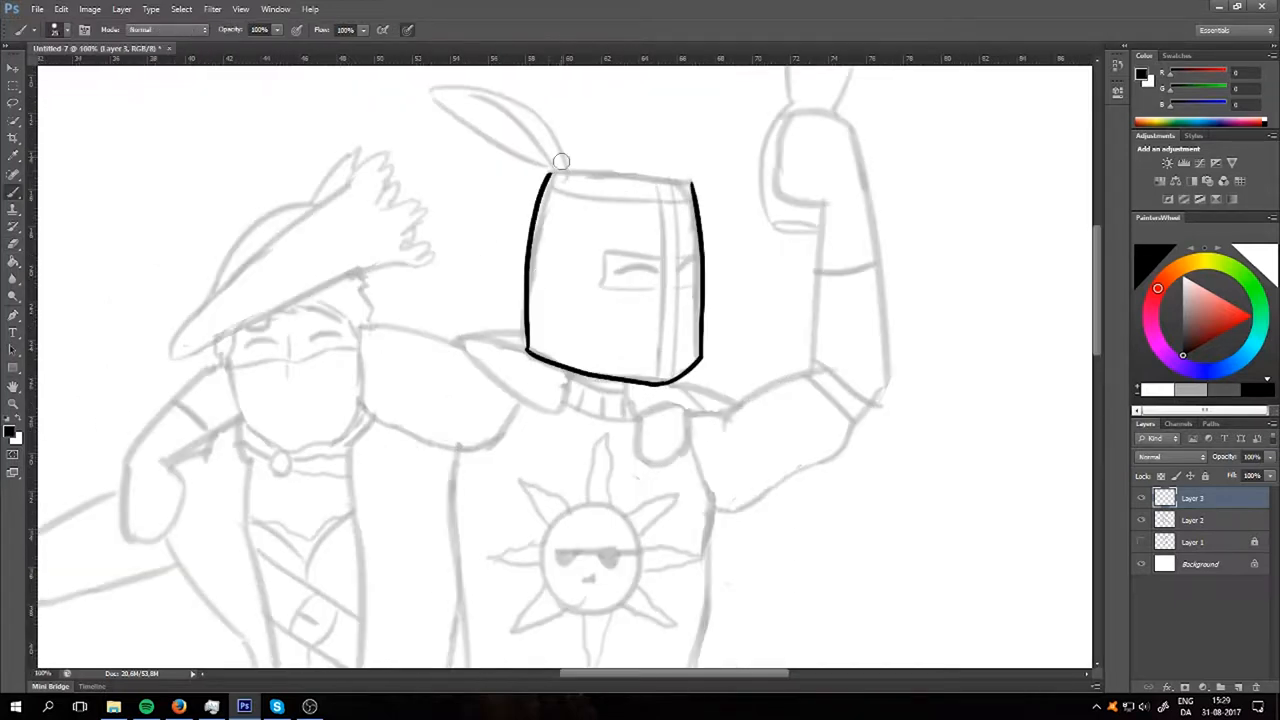
drag(560, 162, 540, 360)
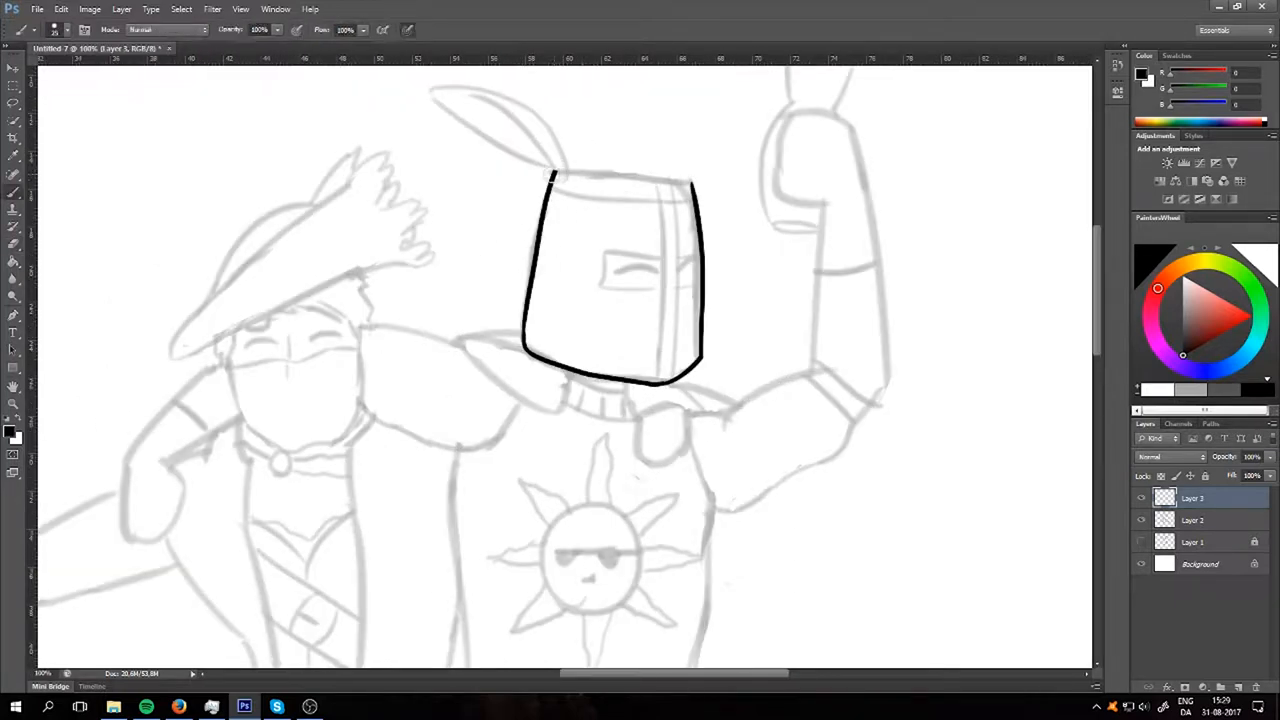
drag(548, 176, 700, 188)
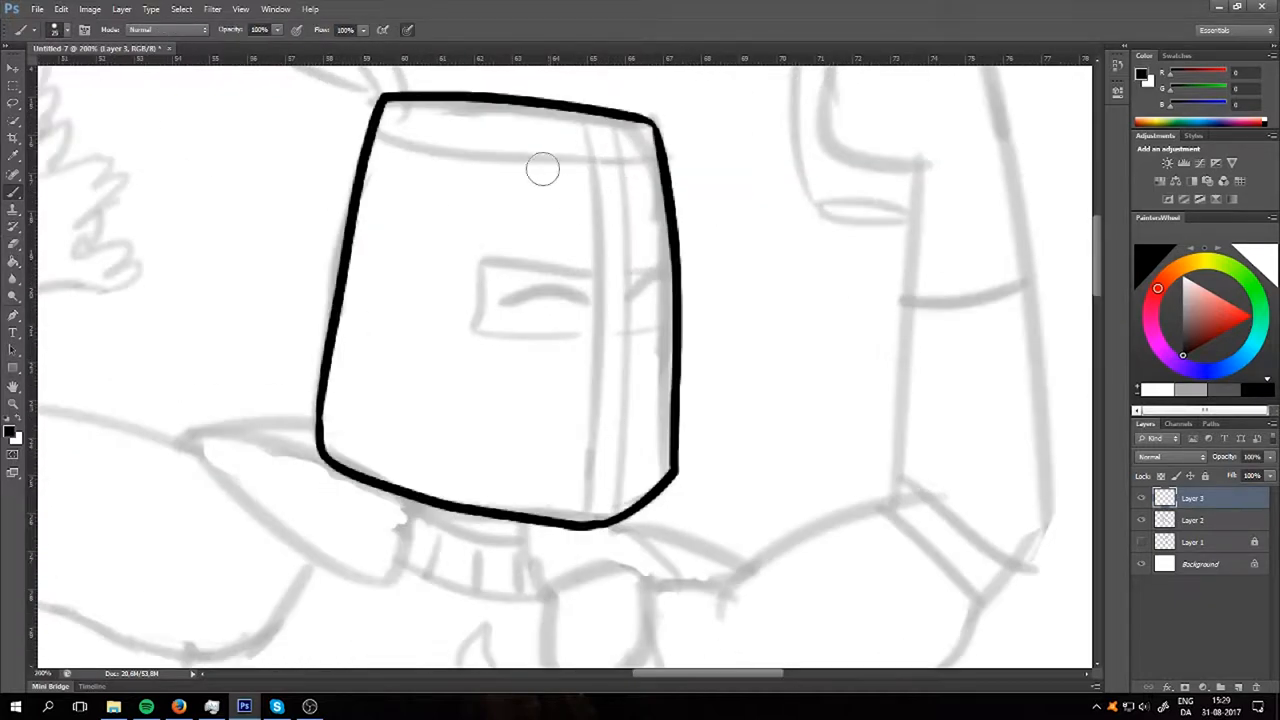
Step: Thicken the helmet's top edge and ink the visor slit
drag(384, 140, 596, 156)
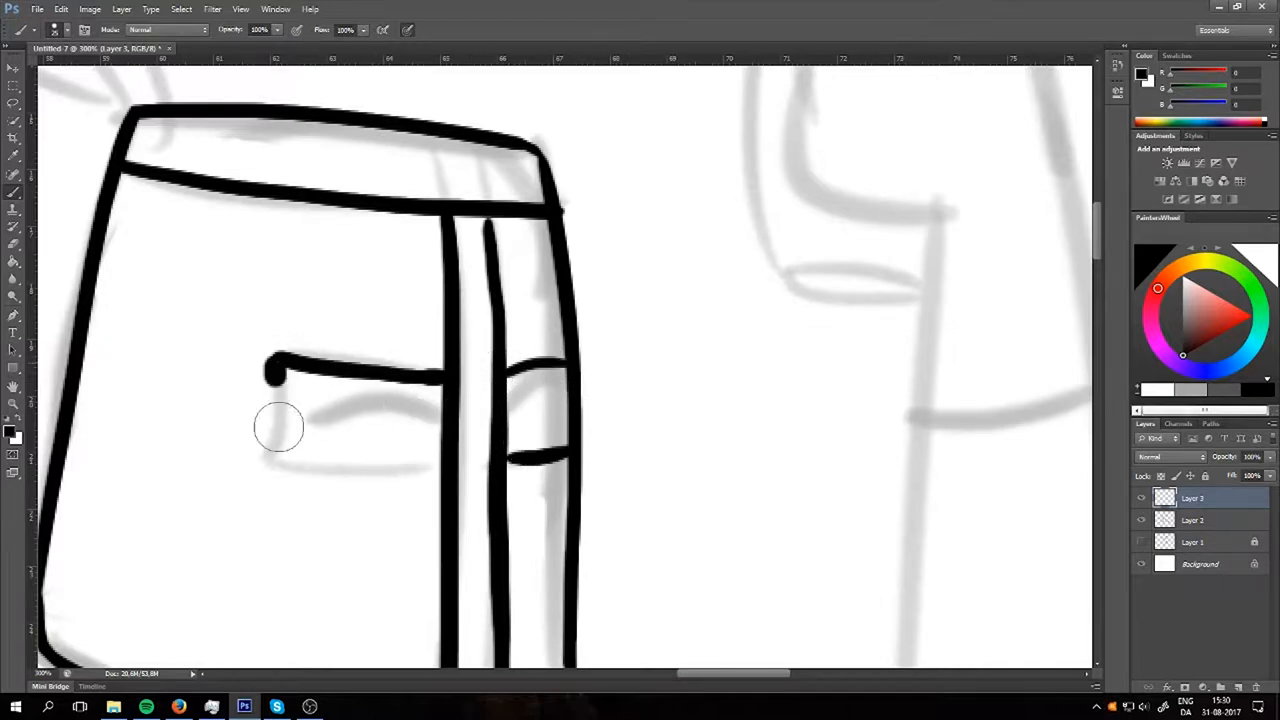
drag(270, 370, 416, 460)
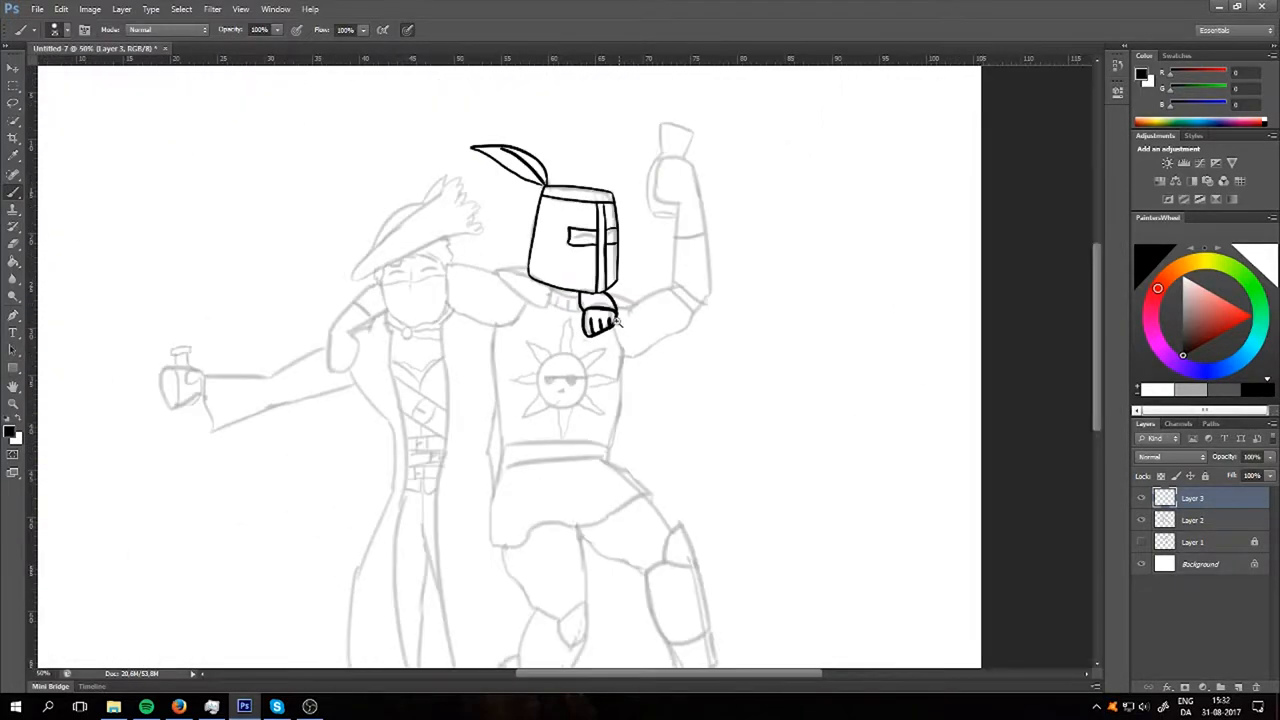
Step: Ink the knight's raised fist and its fingers in bold black beneath the helmet
scroll(down, 3)
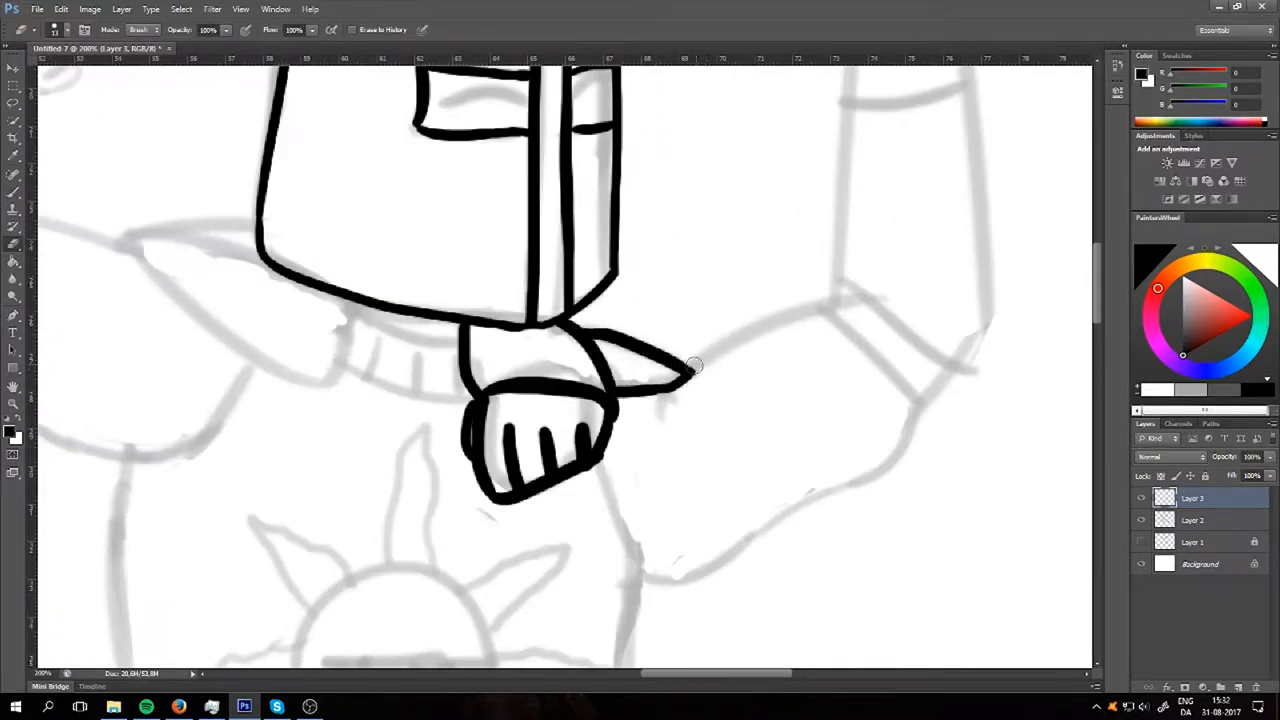
drag(684, 376, 830, 304)
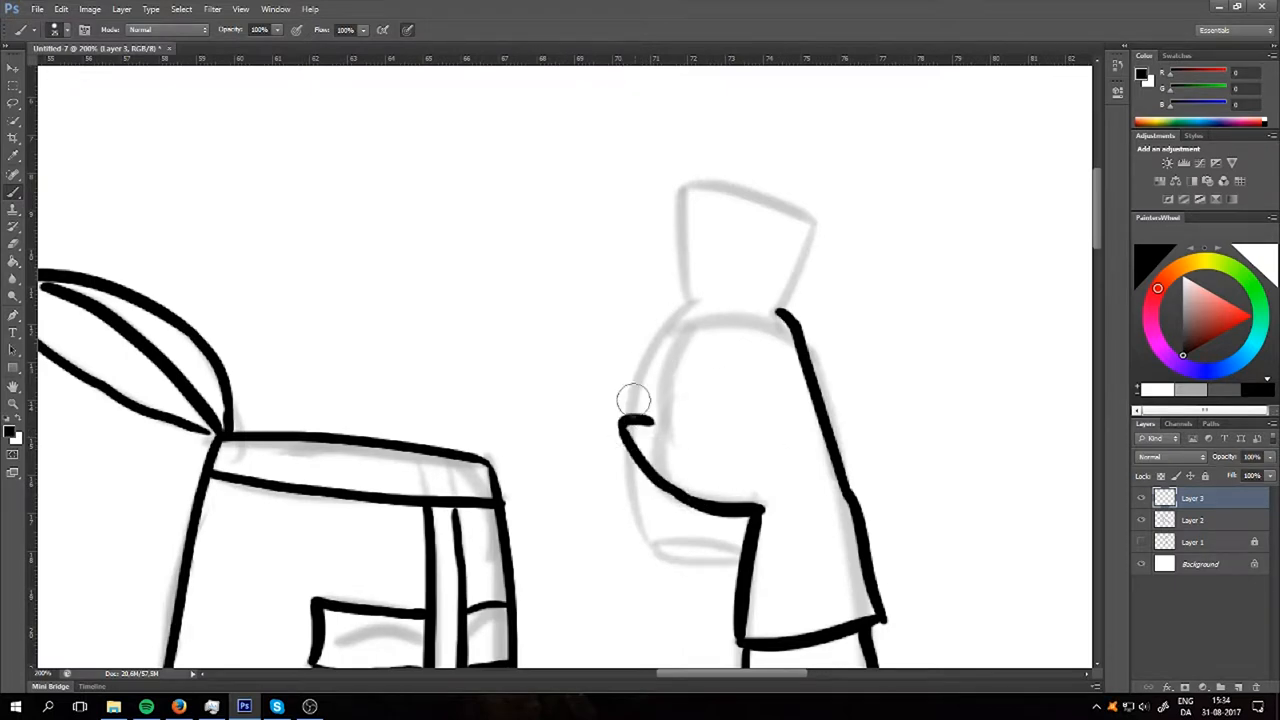
drag(636, 400, 724, 320)
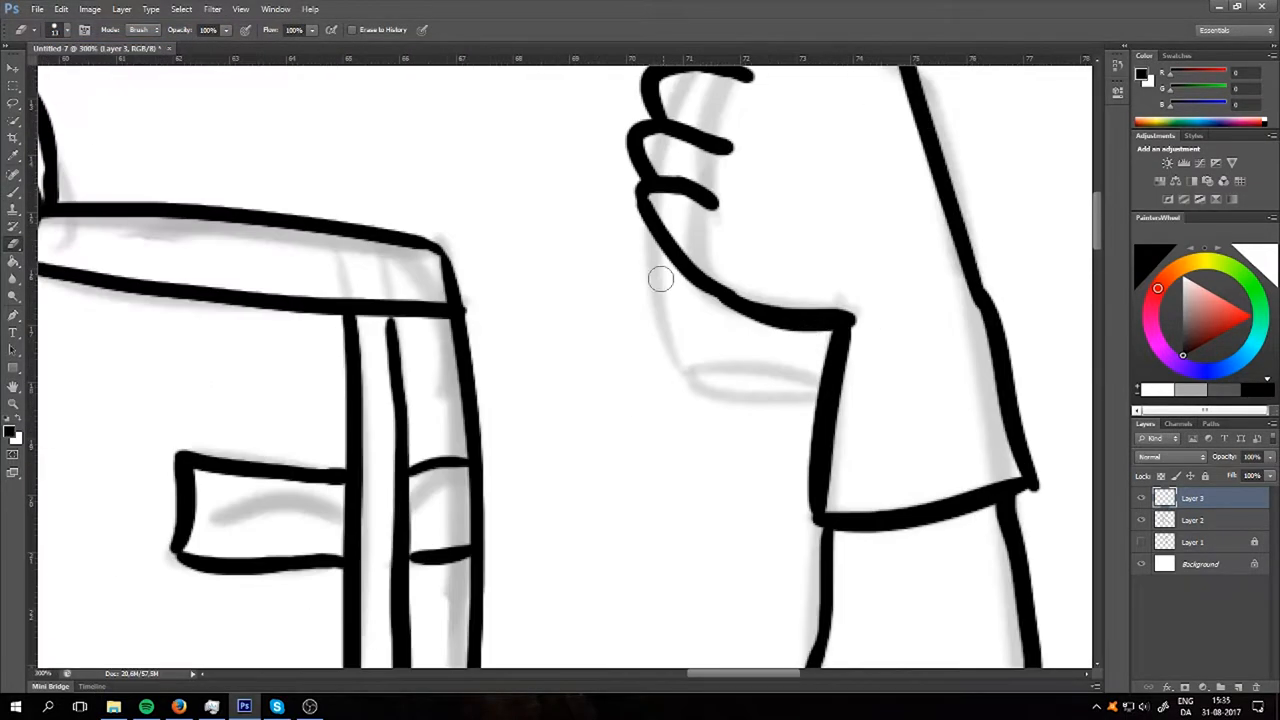
drag(660, 278, 800, 390)
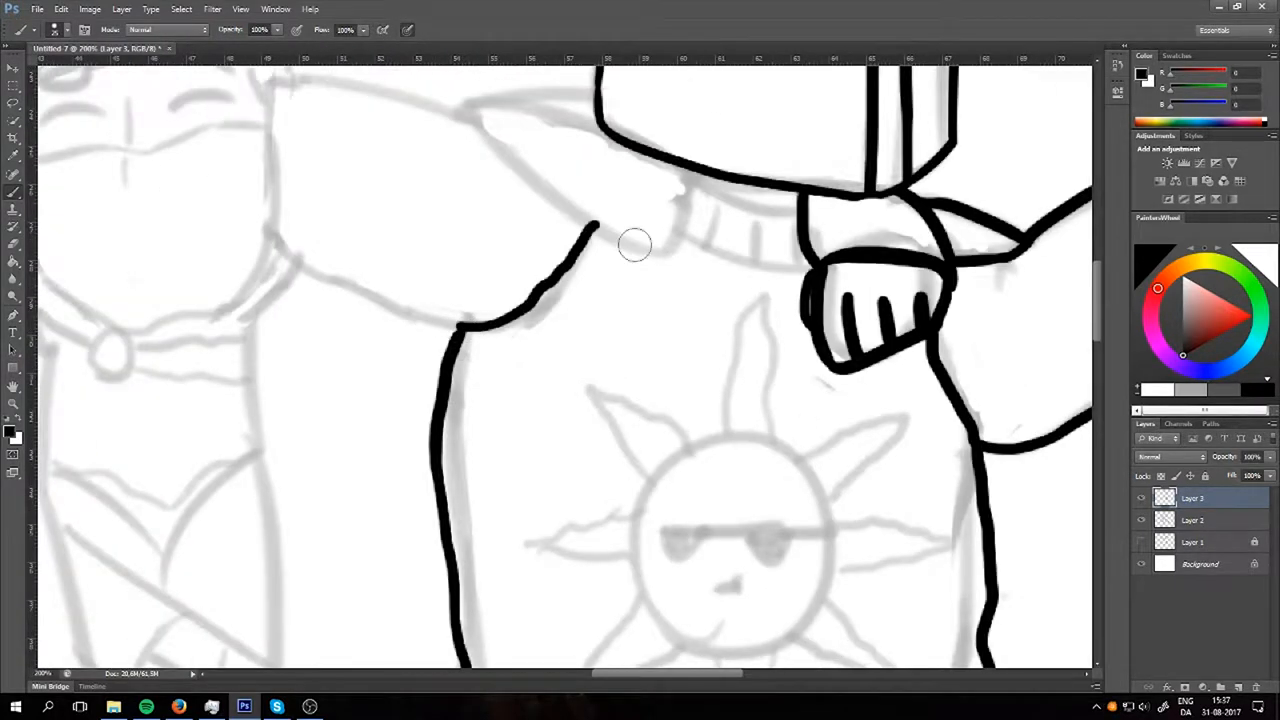
Step: Ink the knight's shoulder outline leading into the draped arm
drag(664, 250, 460, 104)
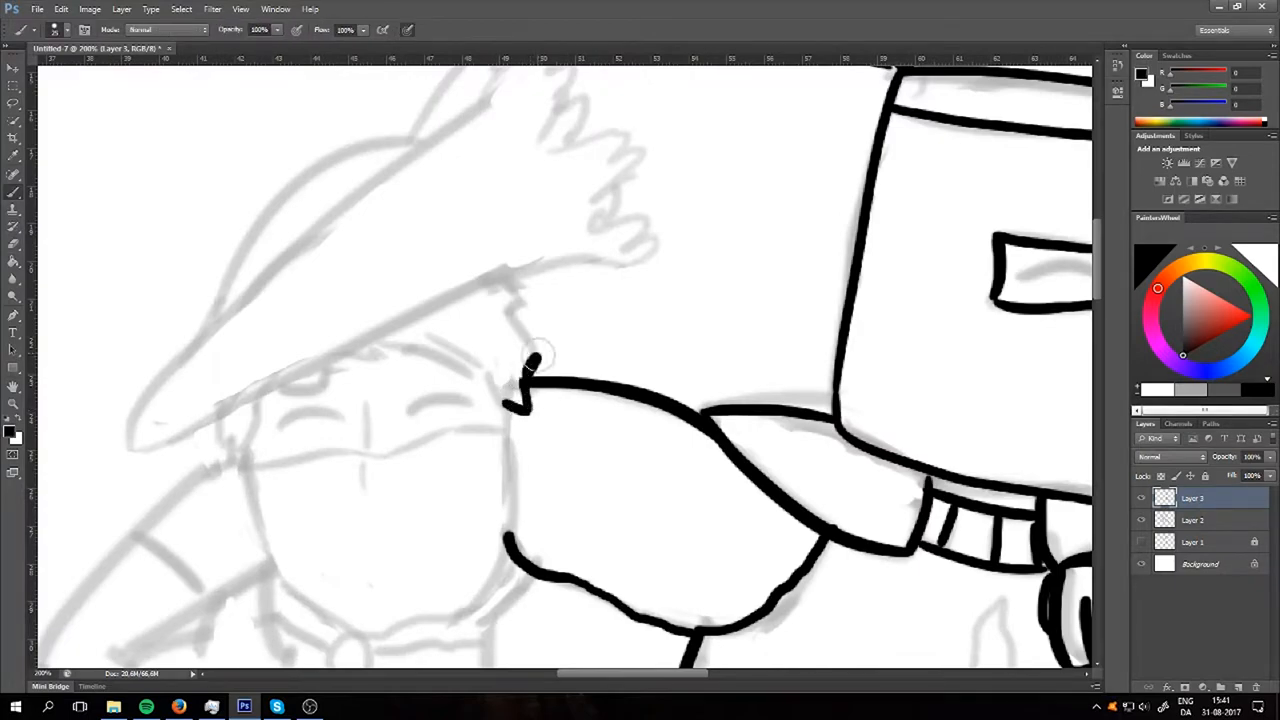
Step: Ink the arm across the companion's shoulders, a face detail and the hat plume tip
drag(540, 360, 516, 280)
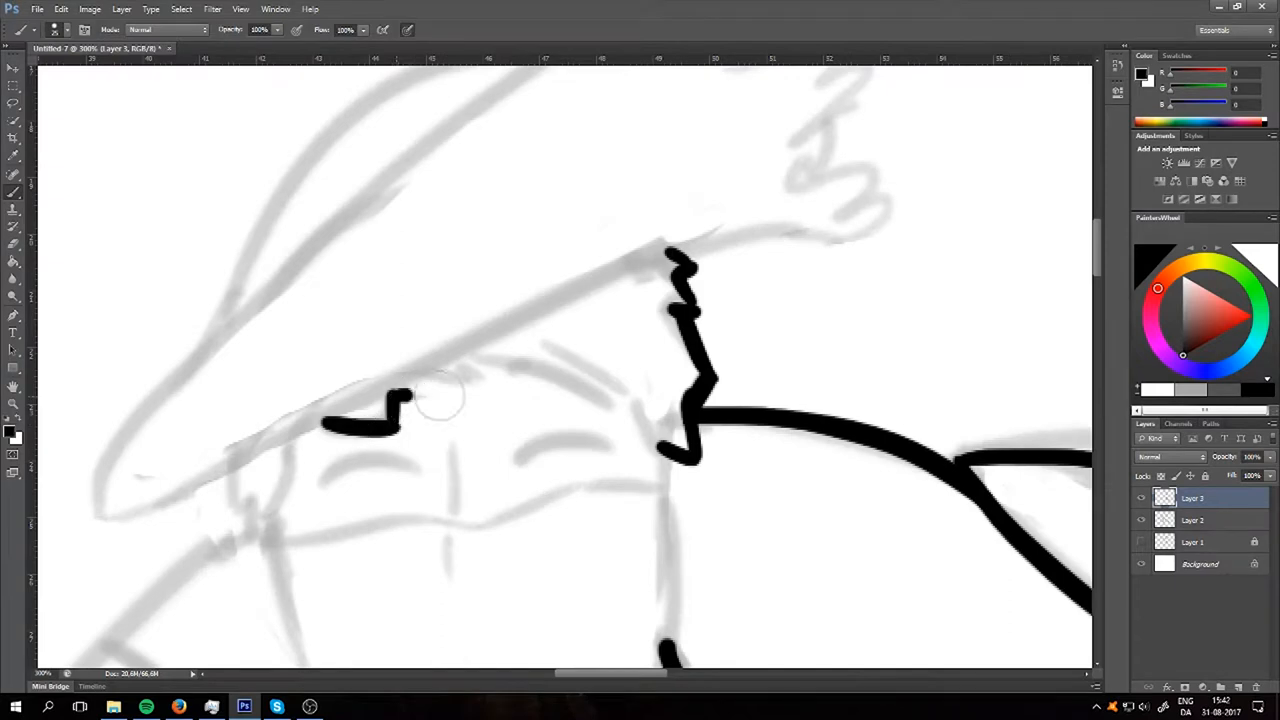
drag(410, 400, 640, 430)
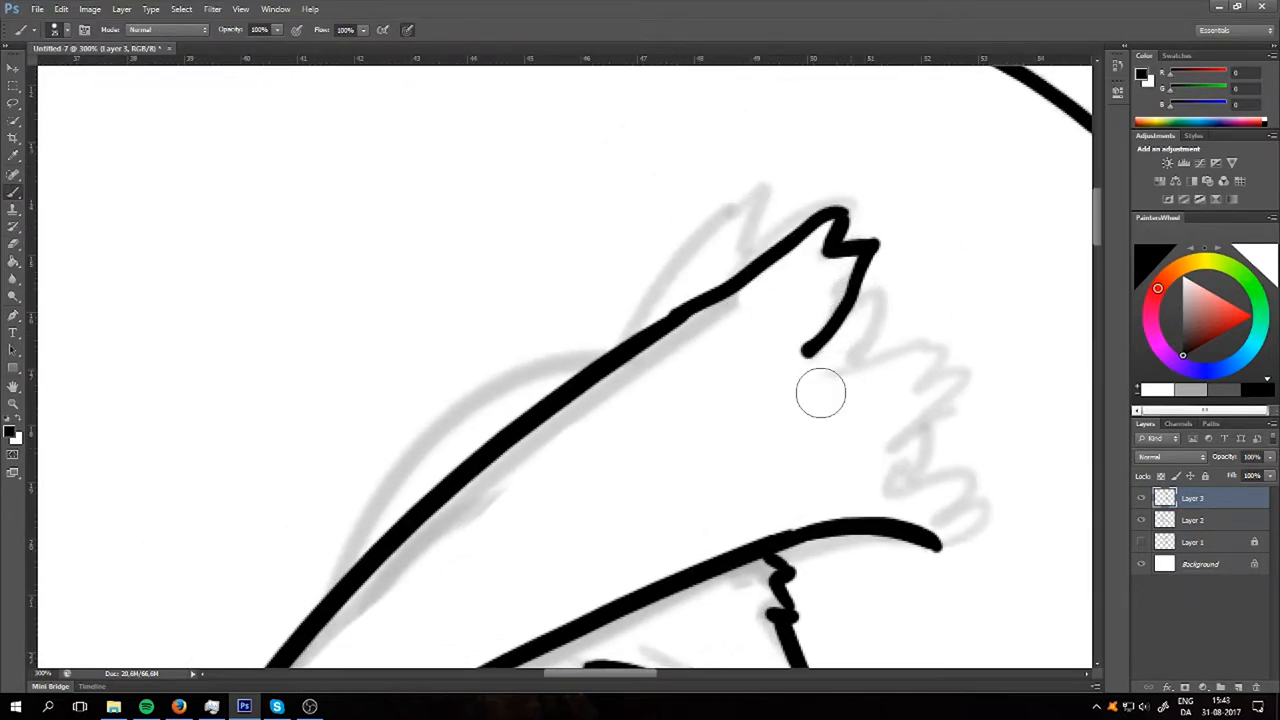
drag(820, 344, 1000, 536)
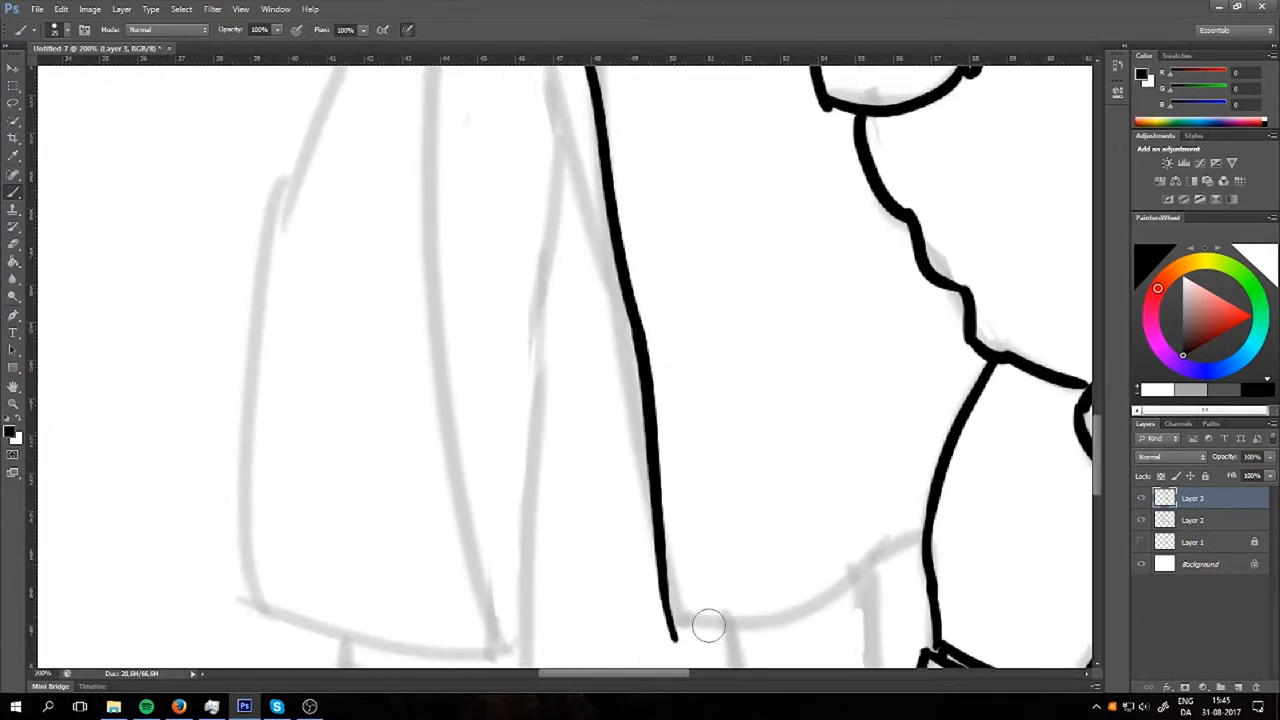
Step: Ink a long body contour line and the companion's coat collar
drag(680, 624, 940, 544)
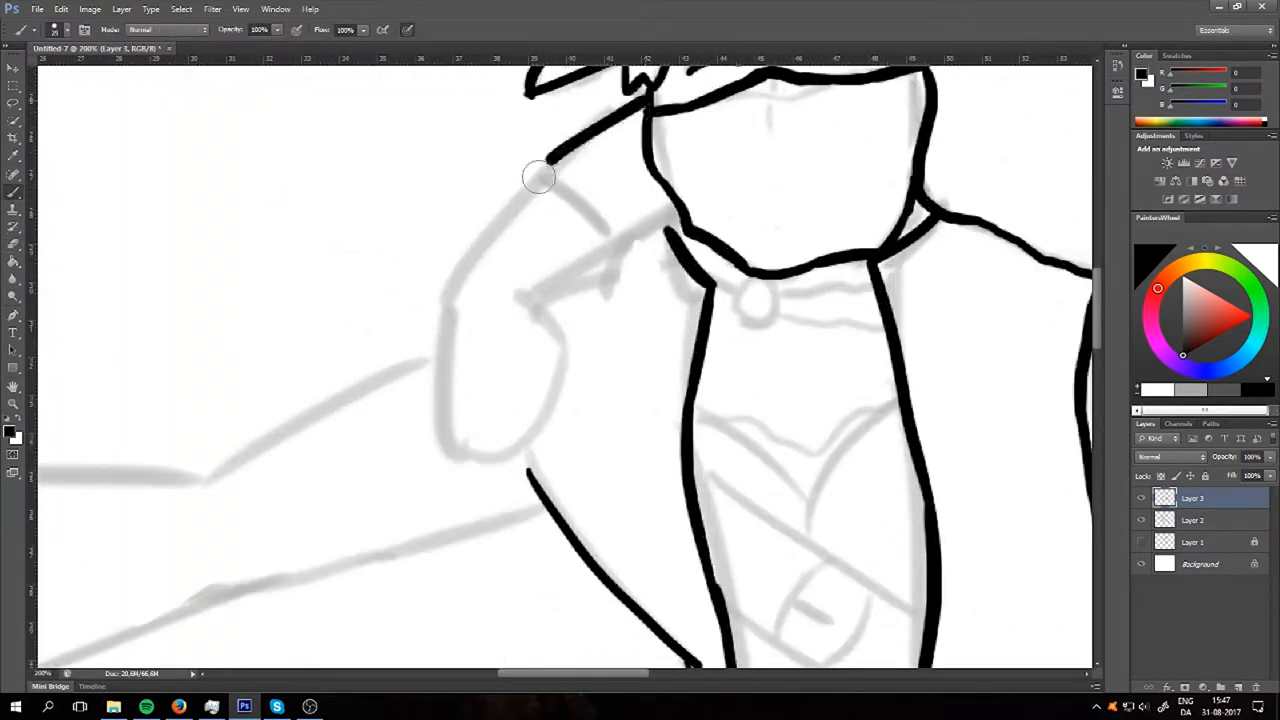
drag(538, 178, 664, 230)
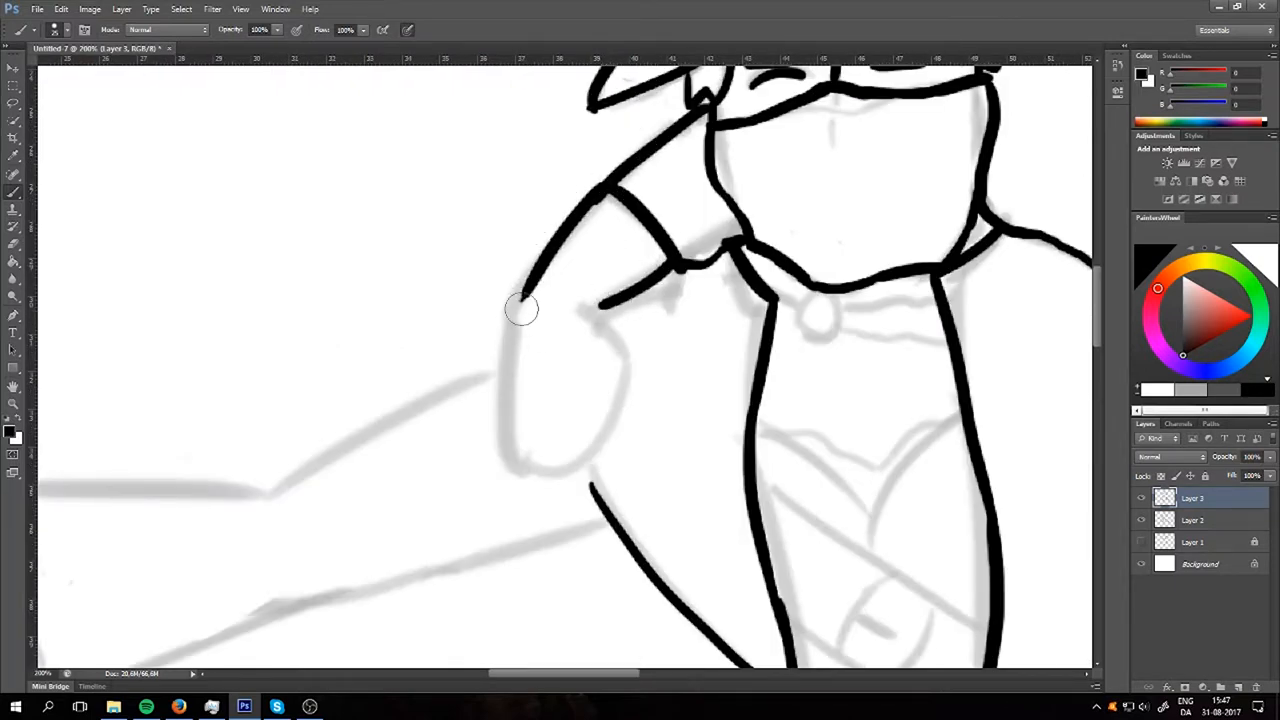
Step: Ink the companion's bent arm outline, hand fingers and lower arm curve
drag(522, 308, 572, 448)
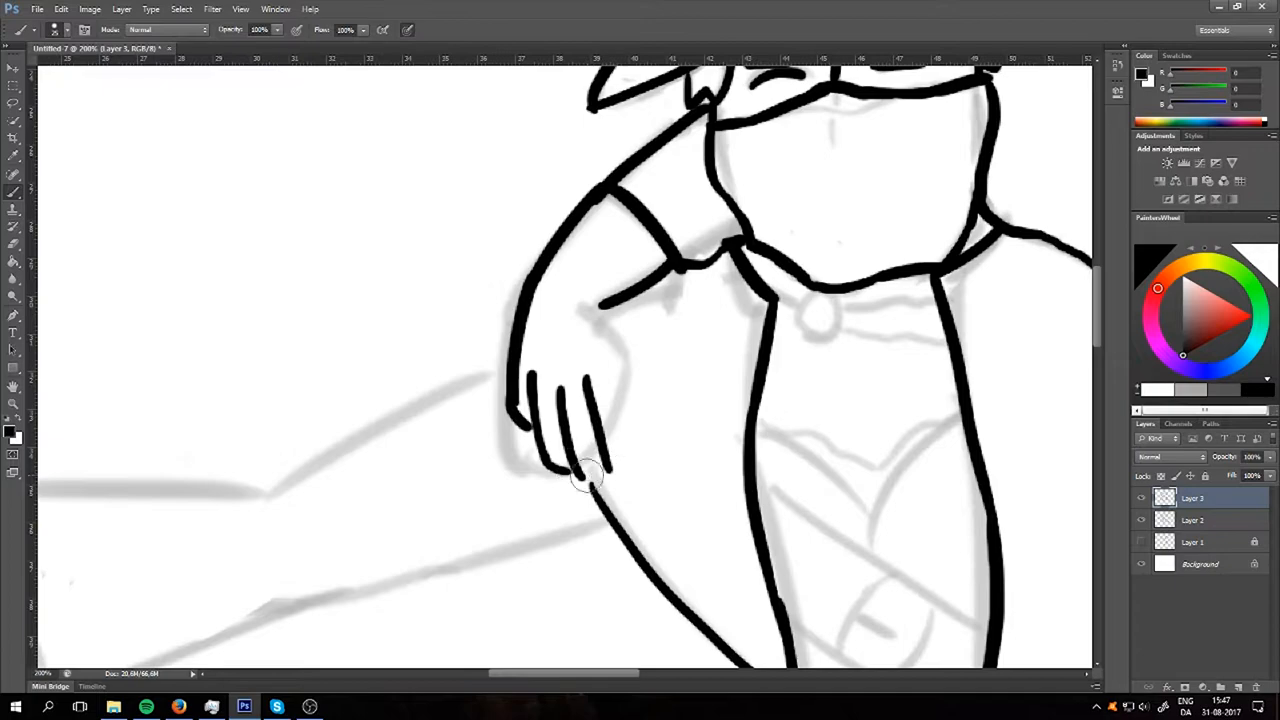
drag(584, 476, 640, 344)
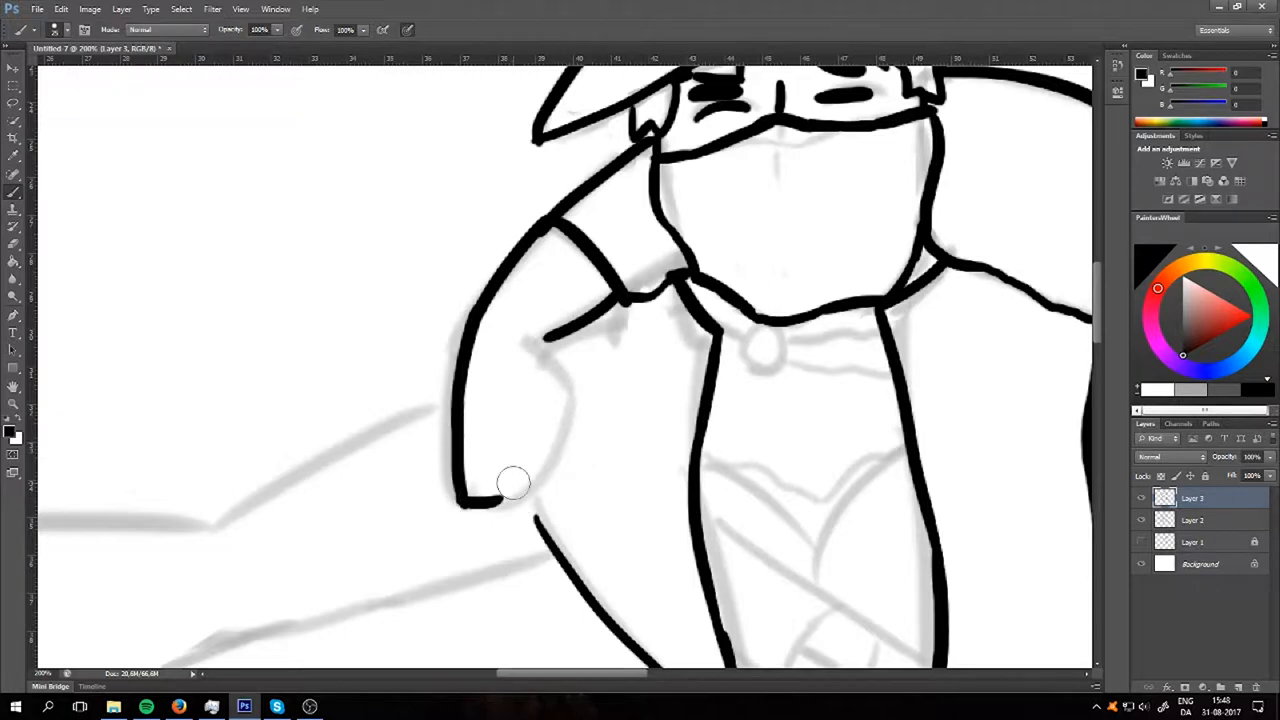
drag(504, 480, 590, 510)
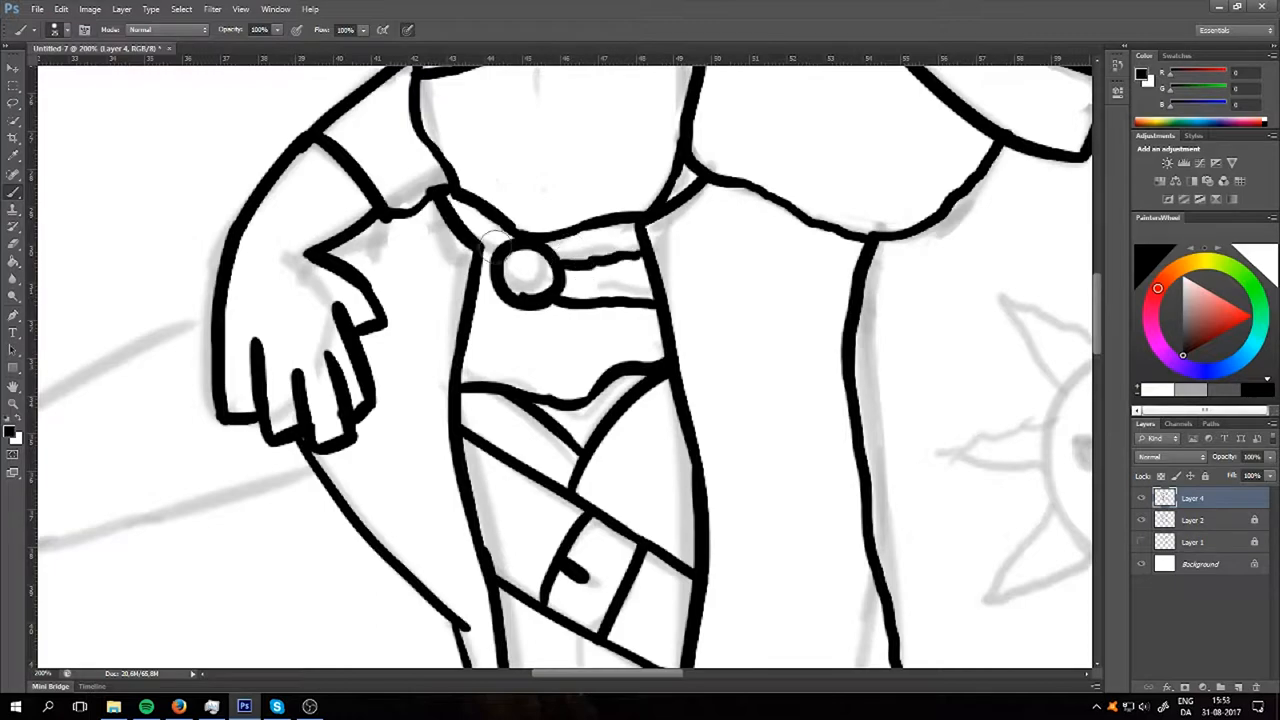
Step: Ink the outline of a cuffed boot lower on the canvas
scroll(down, 3)
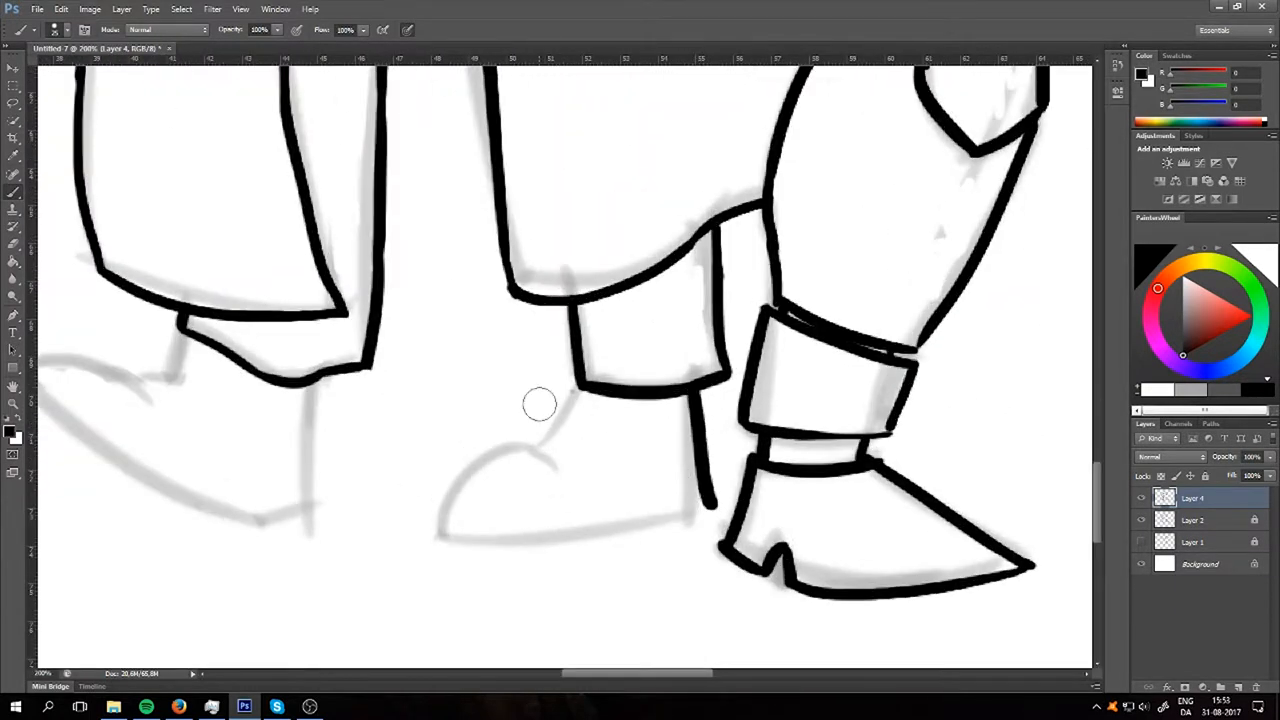
drag(576, 390, 492, 530)
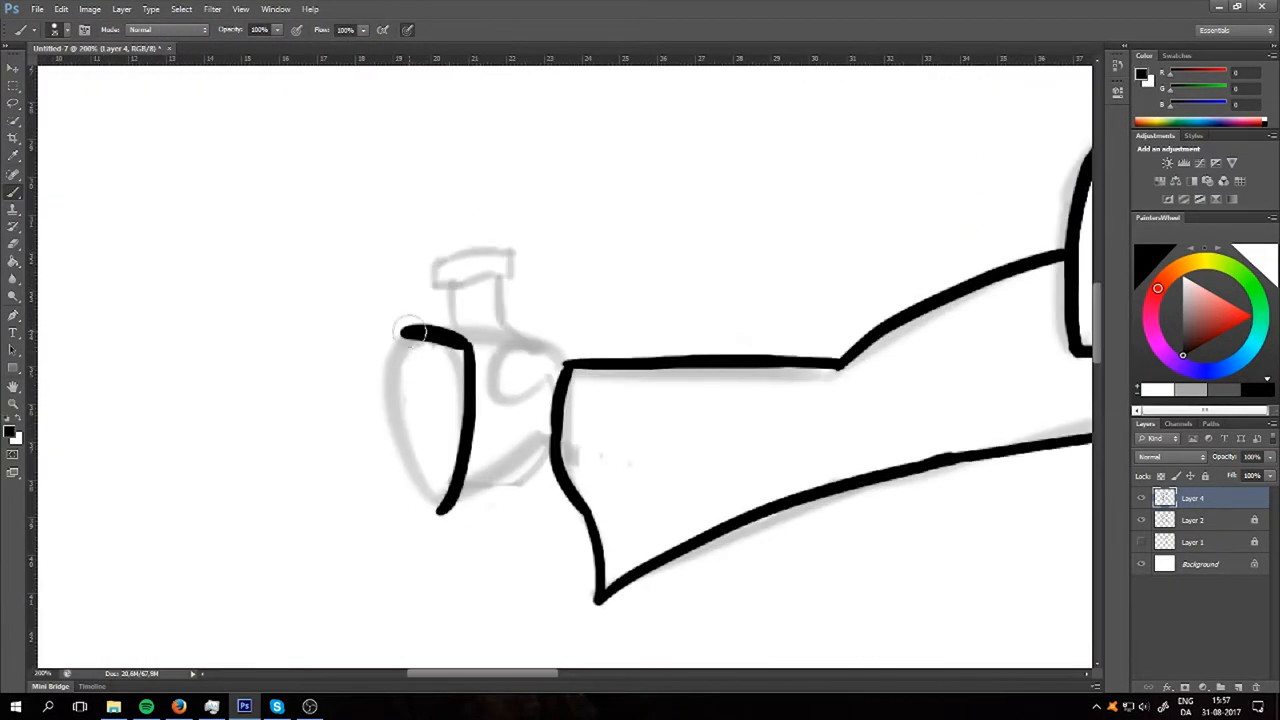
Step: Ink the sun emblem's eyes and mouth on the knight's tabard
drag(410, 330, 556, 360)
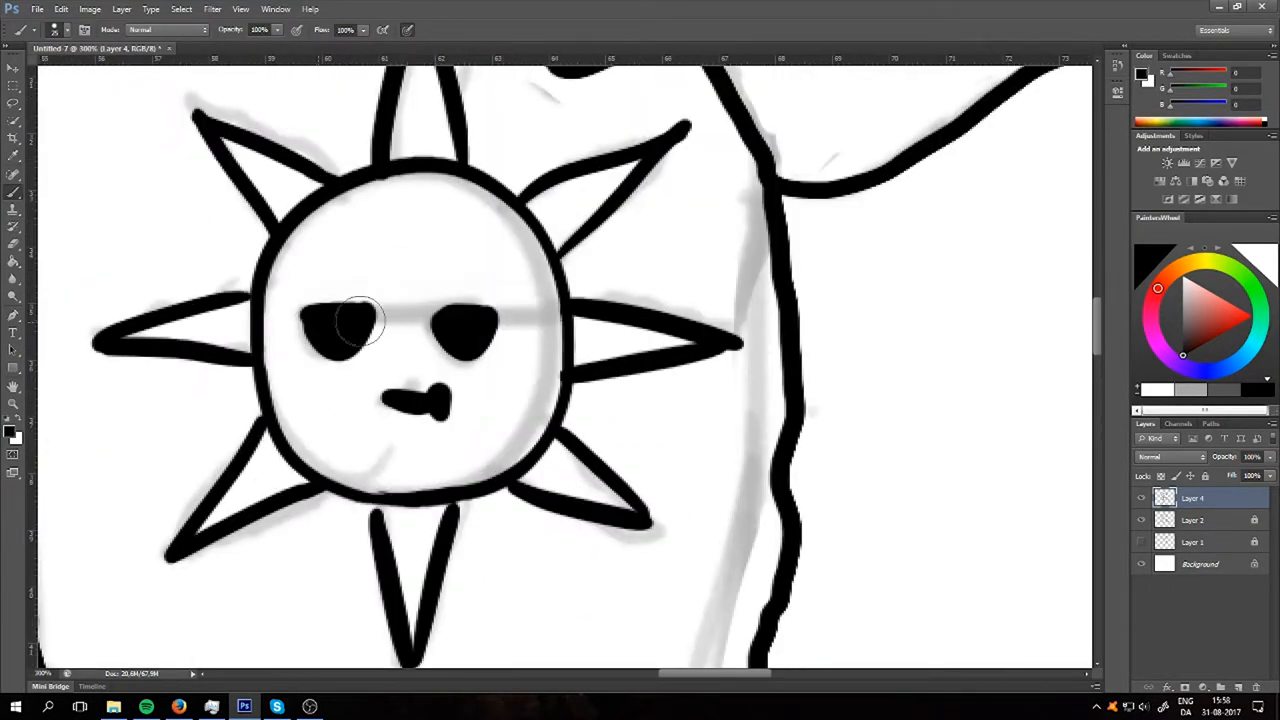
drag(310, 316, 560, 316)
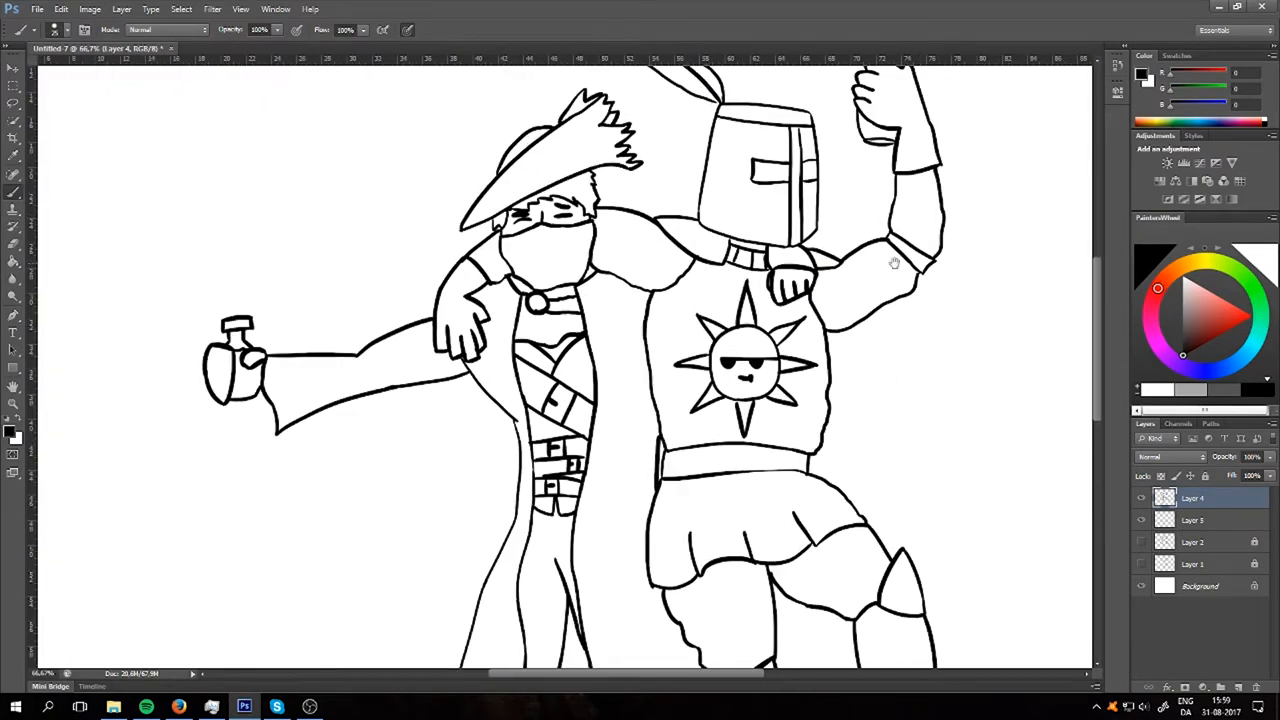
Step: Paint Bucket-fill the knight's helmet grey, then fill another region with a newly chosen colour
click(1192, 520)
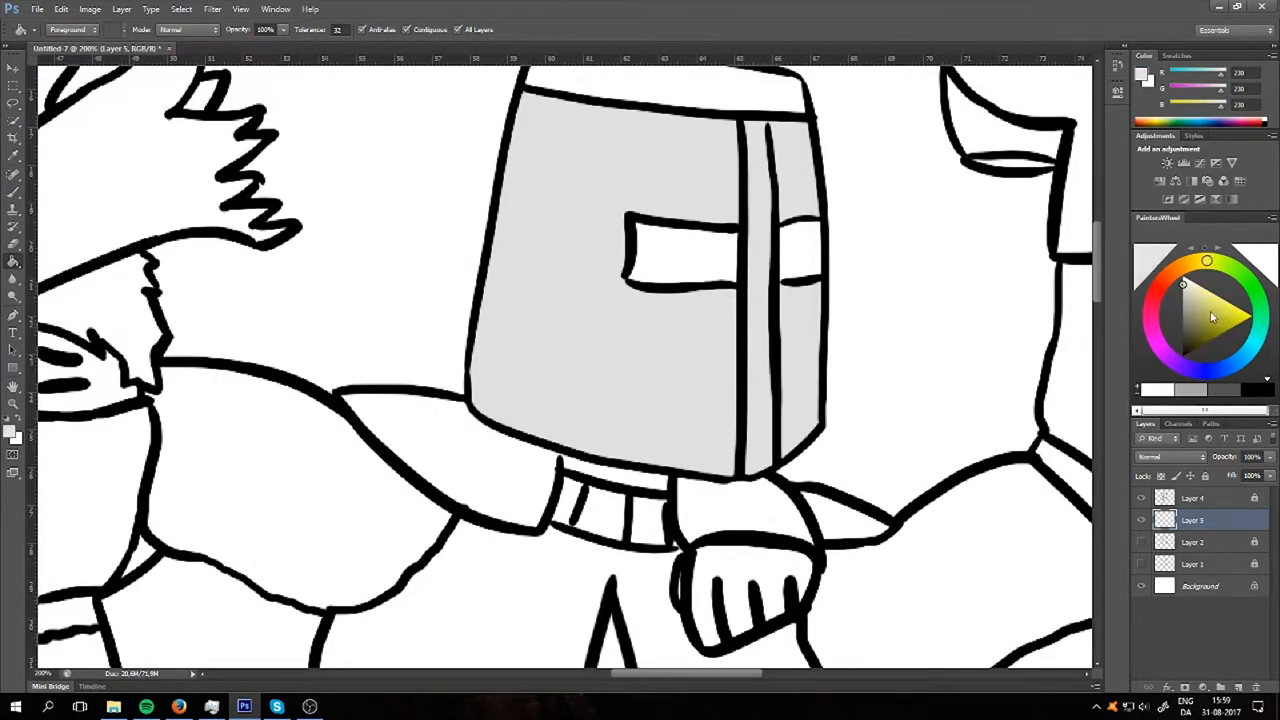
click(1198, 300)
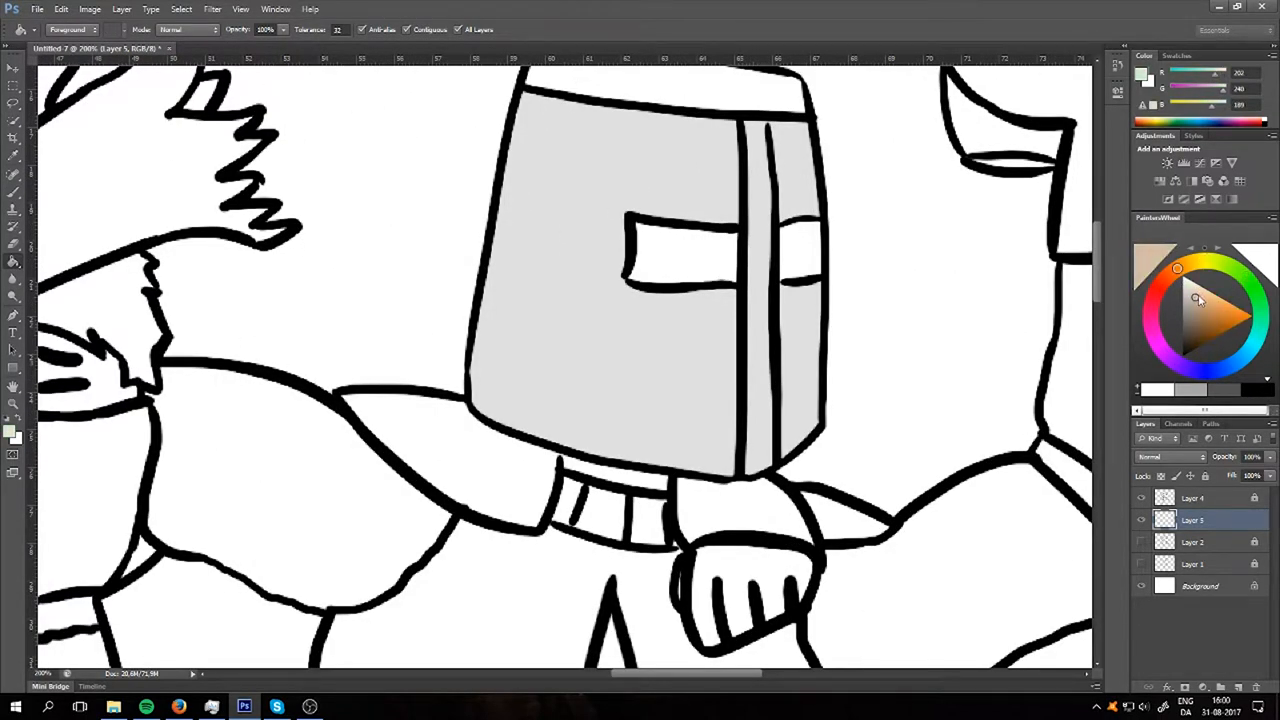
click(1204, 300)
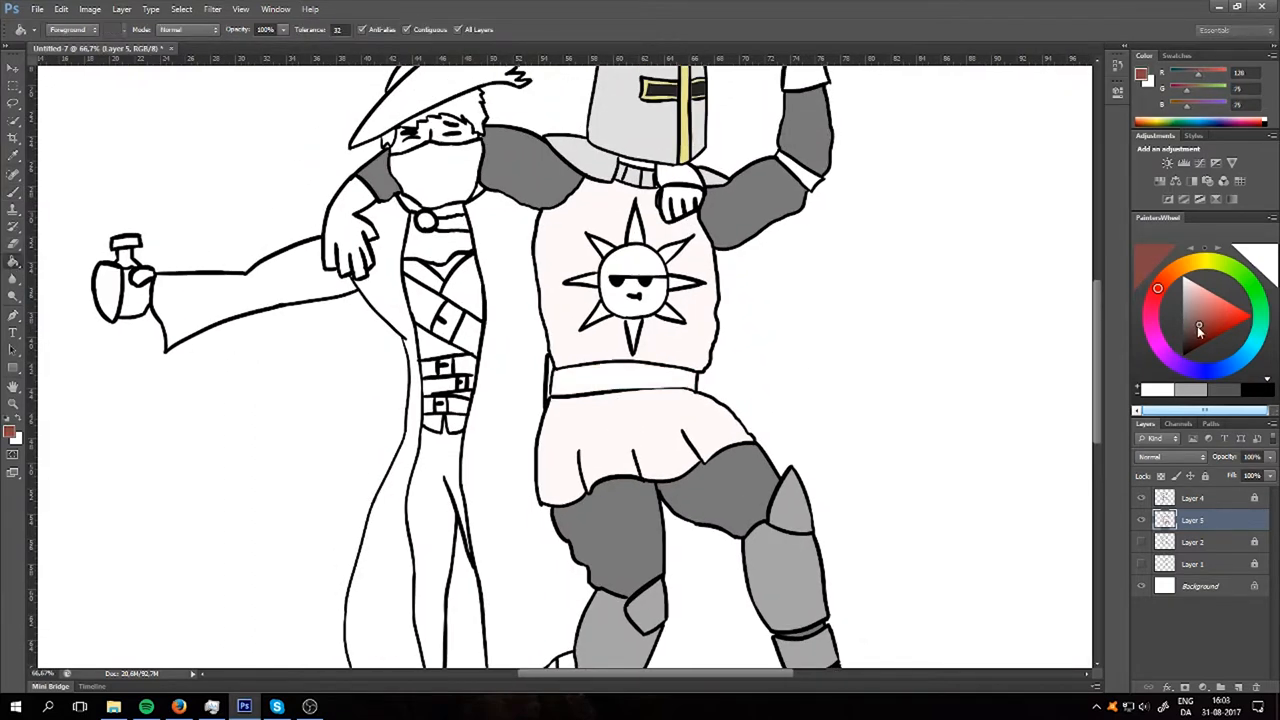
Step: Paint Bucket-fill the companion's belt straps with brown
click(1196, 304)
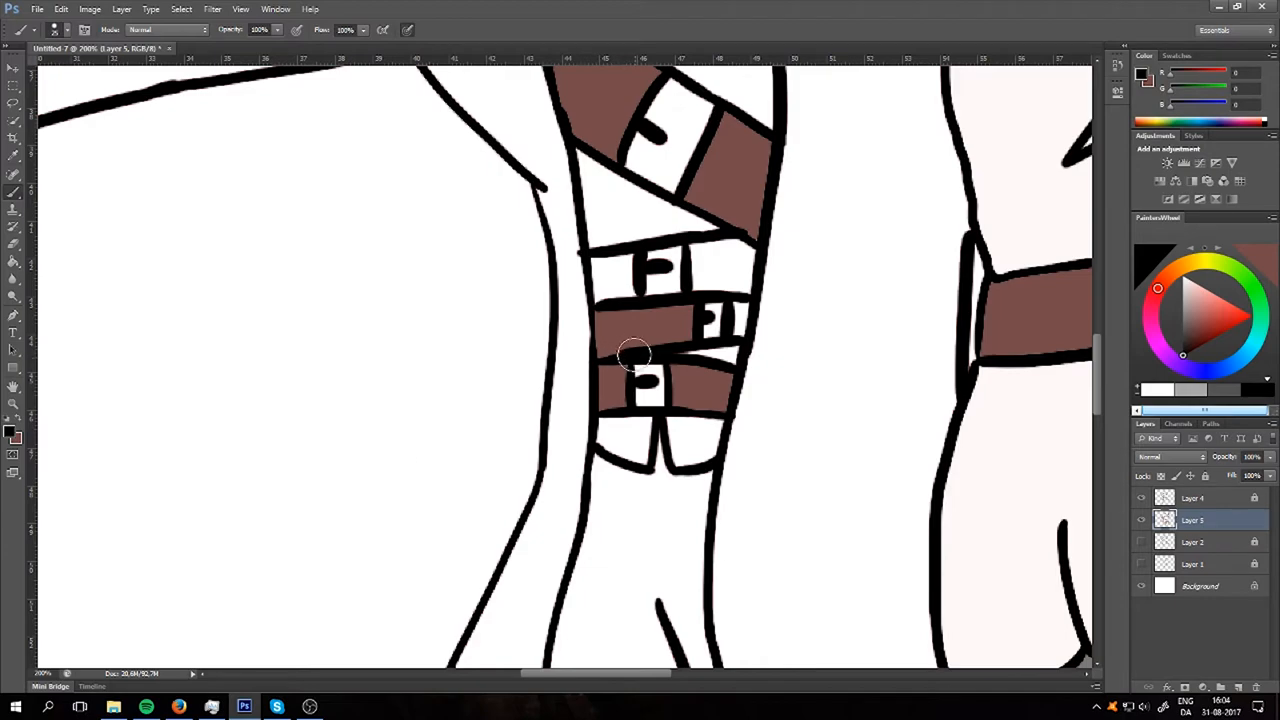
mouse_move(618, 356)
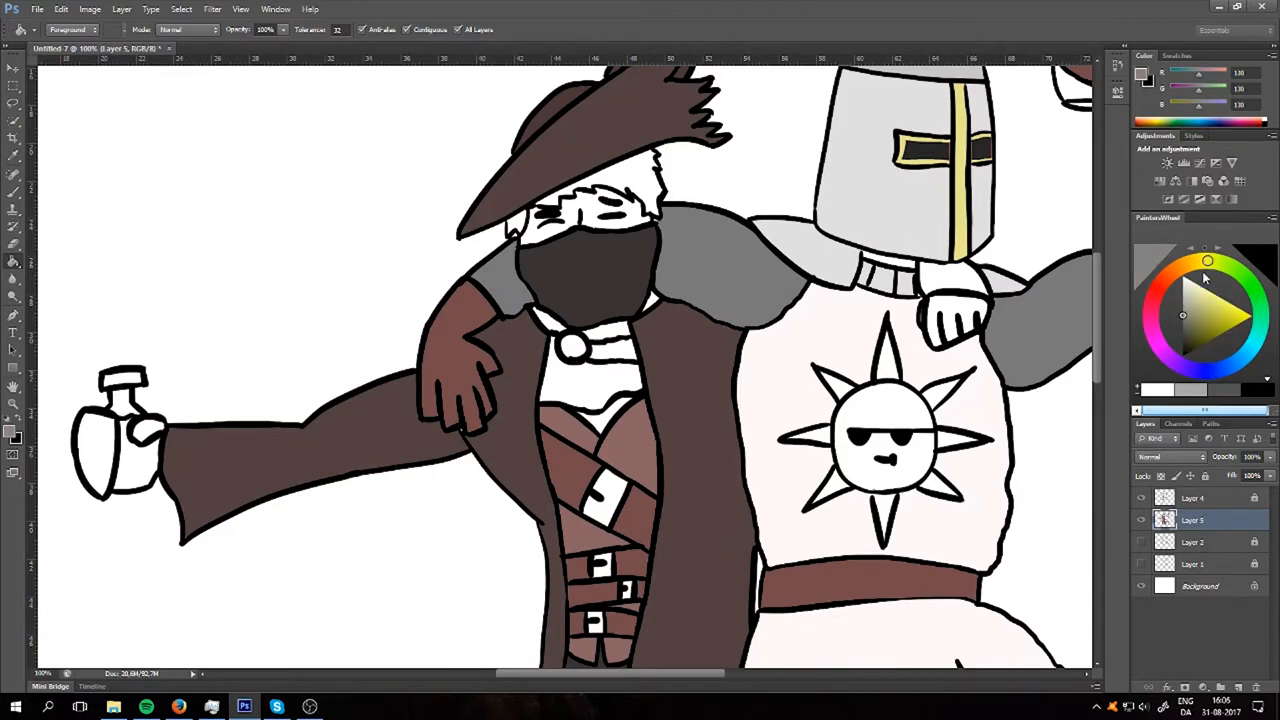
Step: Paint Bucket-fill the knight's feather plume with red
click(1184, 310)
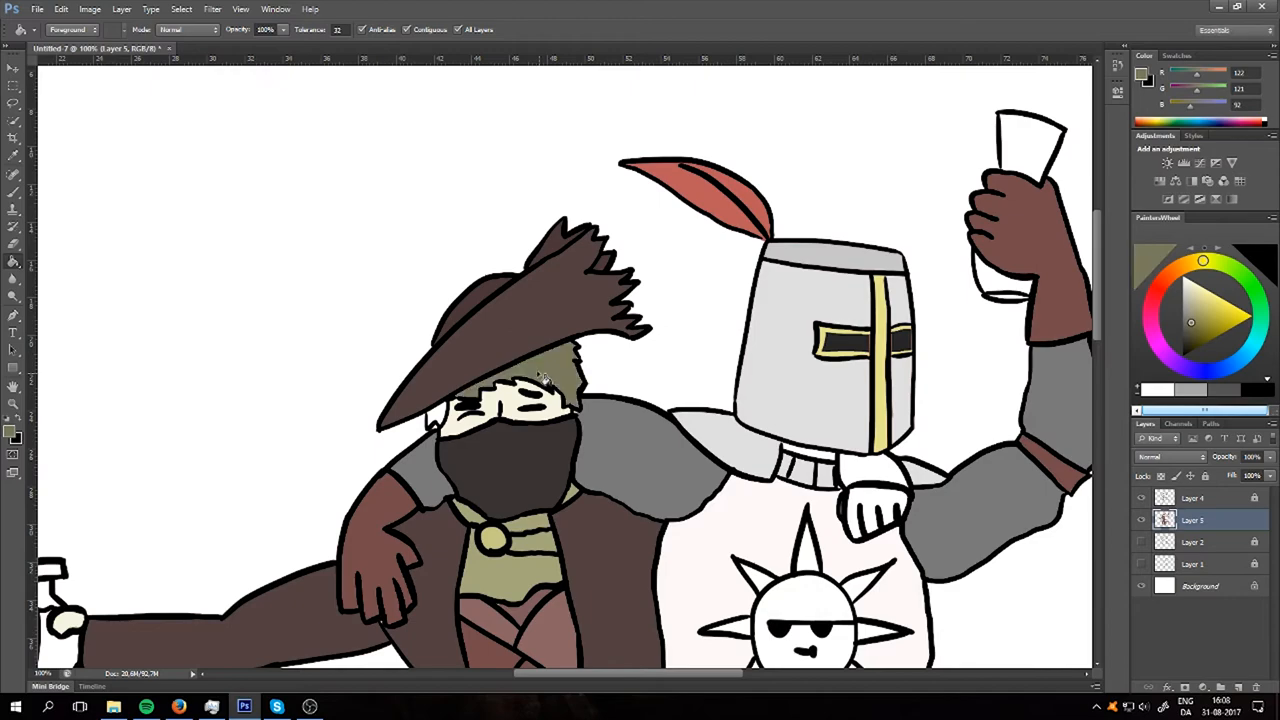
scroll(down, 3)
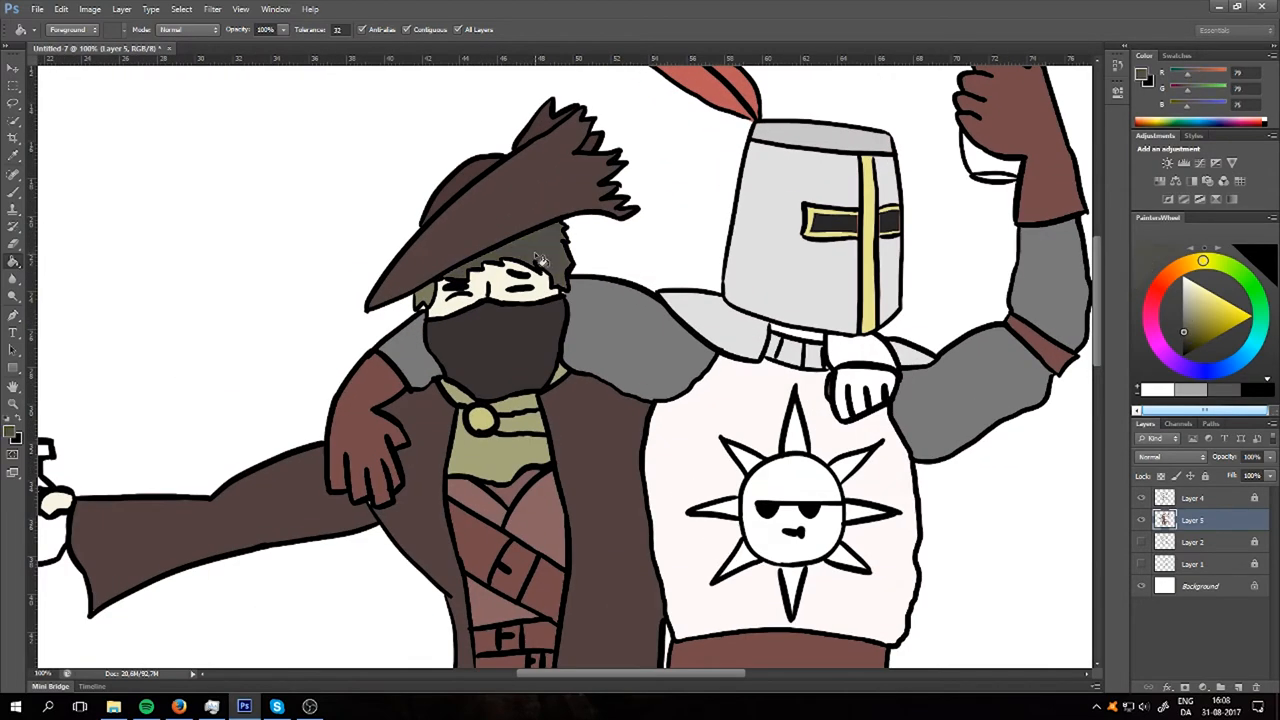